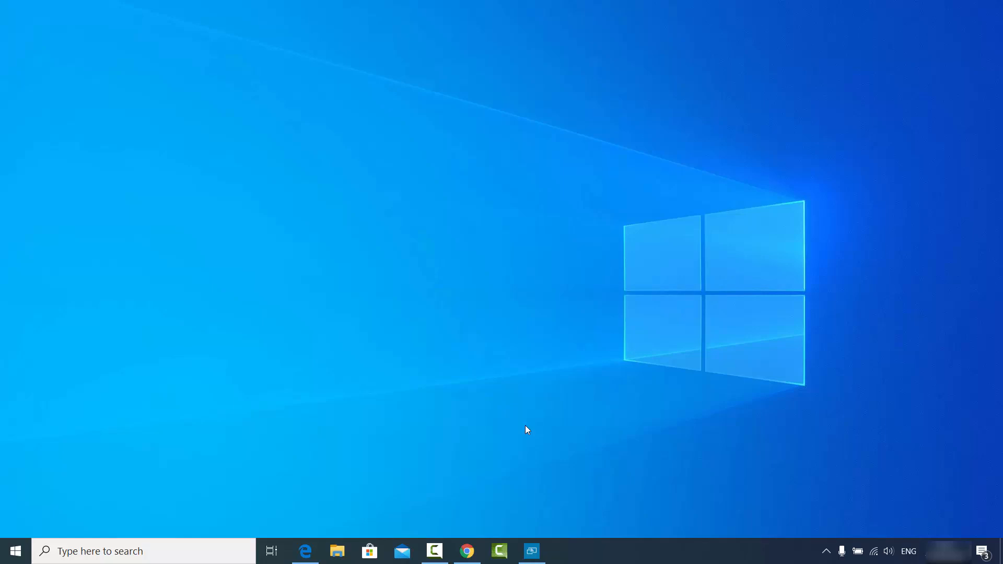
pyautogui.moveTo(536, 516)
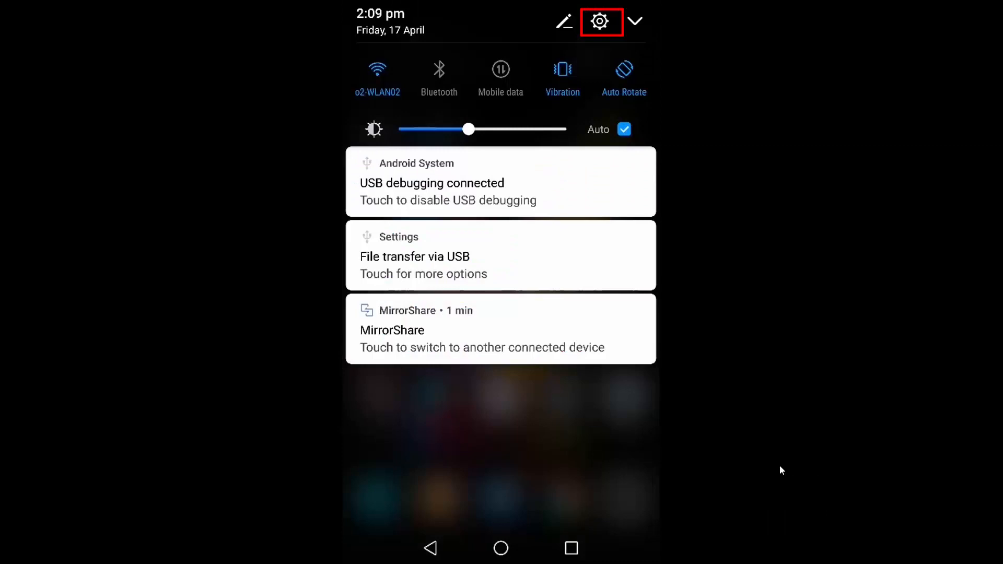
# Step: Open Android Settings from the notification shade and scroll to the More section
pyautogui.click(600, 21)
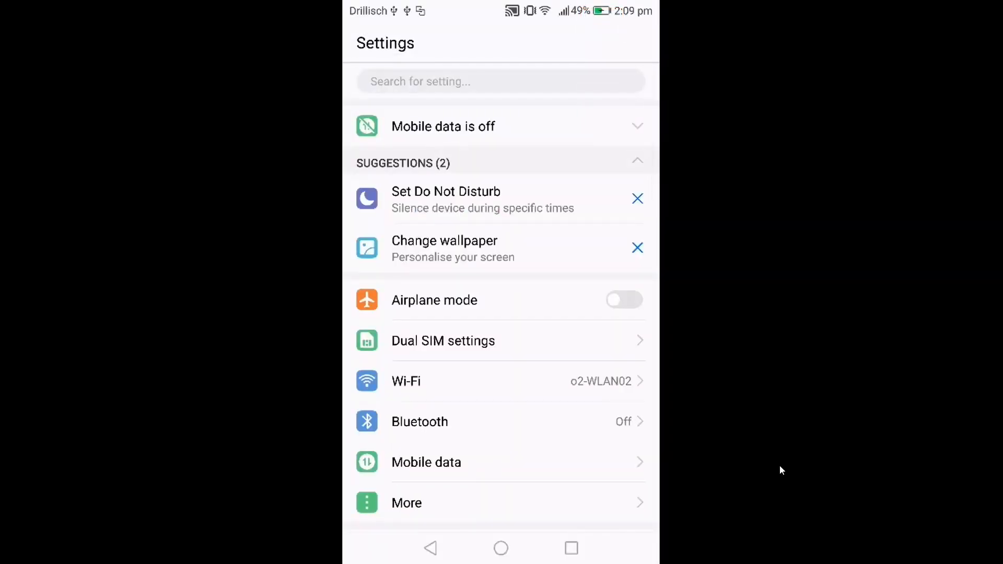
pyautogui.scroll(-3)
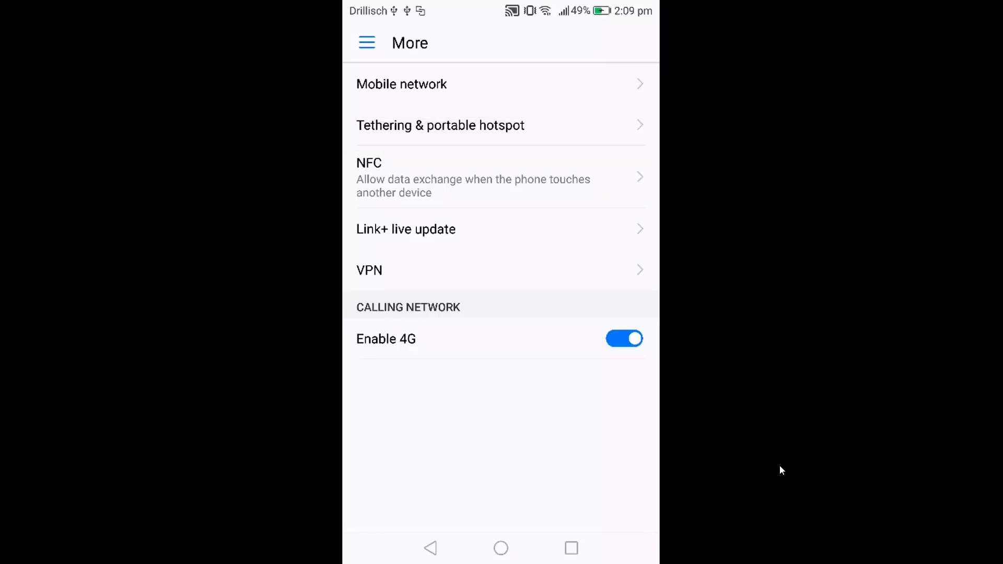
# Step: Open Tethering & portable hotspot from the More page
pyautogui.click(440, 125)
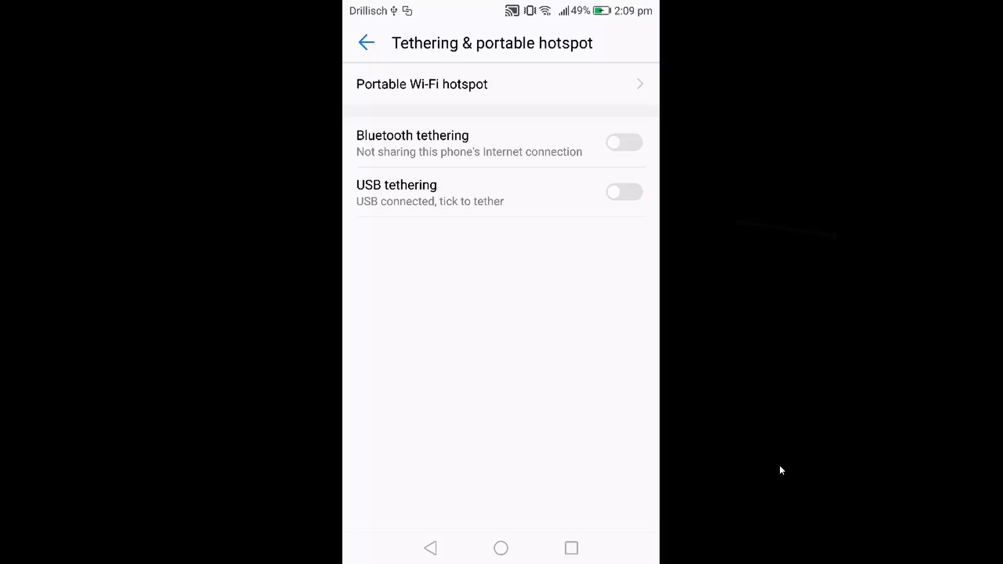
# Step: Turn on USB tethering and allow the PC to be discoverable on Network 3
pyautogui.click(624, 192)
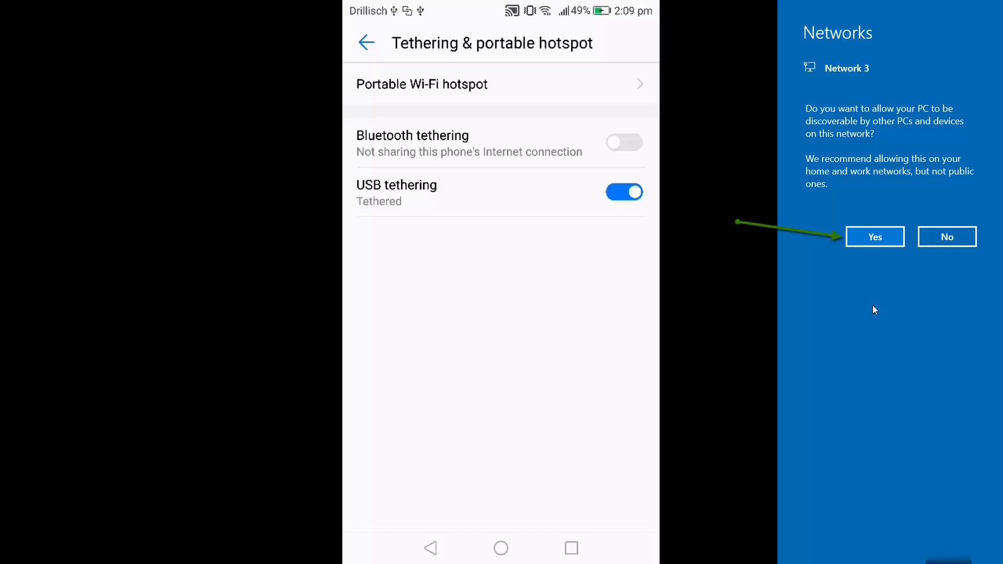
pyautogui.moveTo(930, 143)
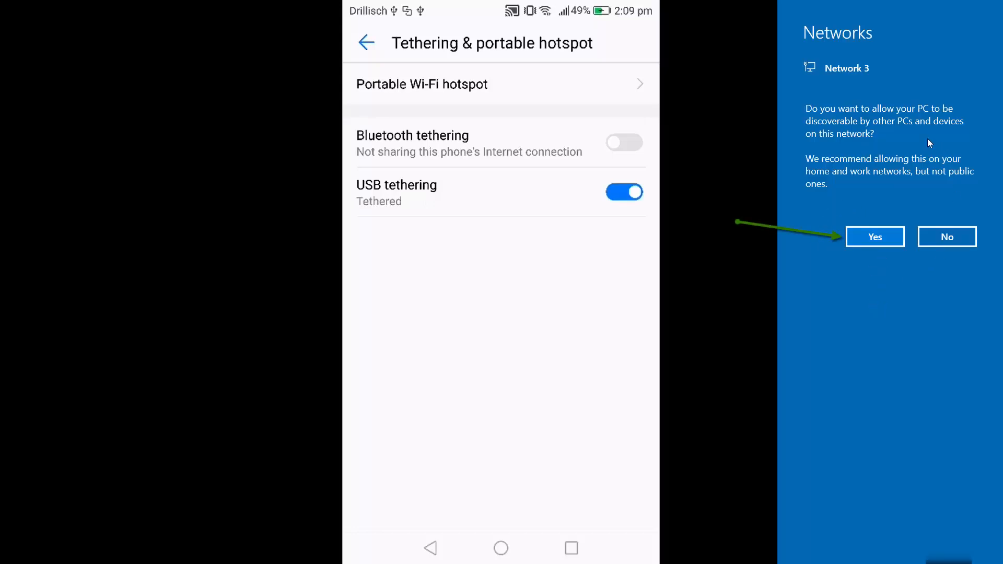
pyautogui.moveTo(889, 151)
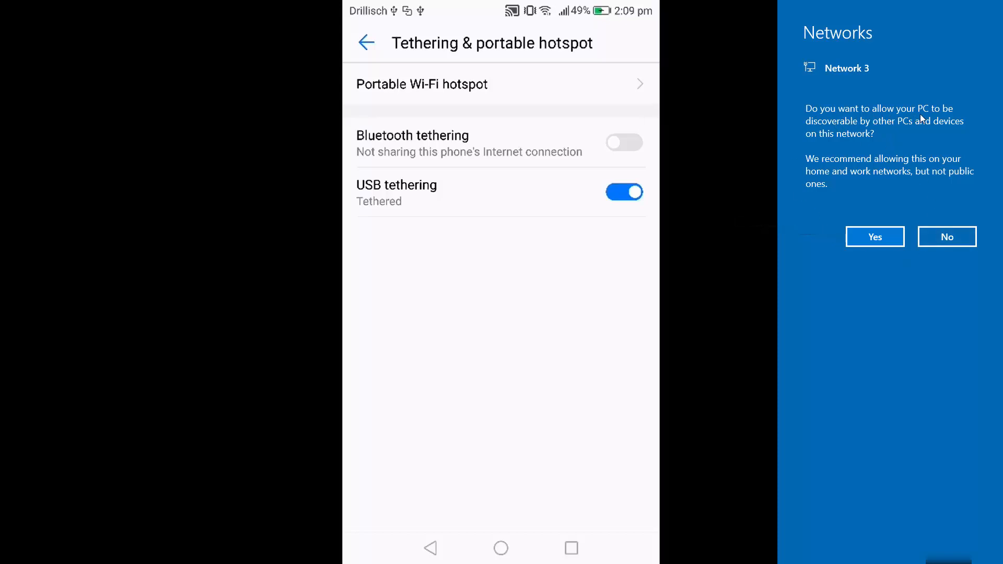
pyautogui.moveTo(875, 131)
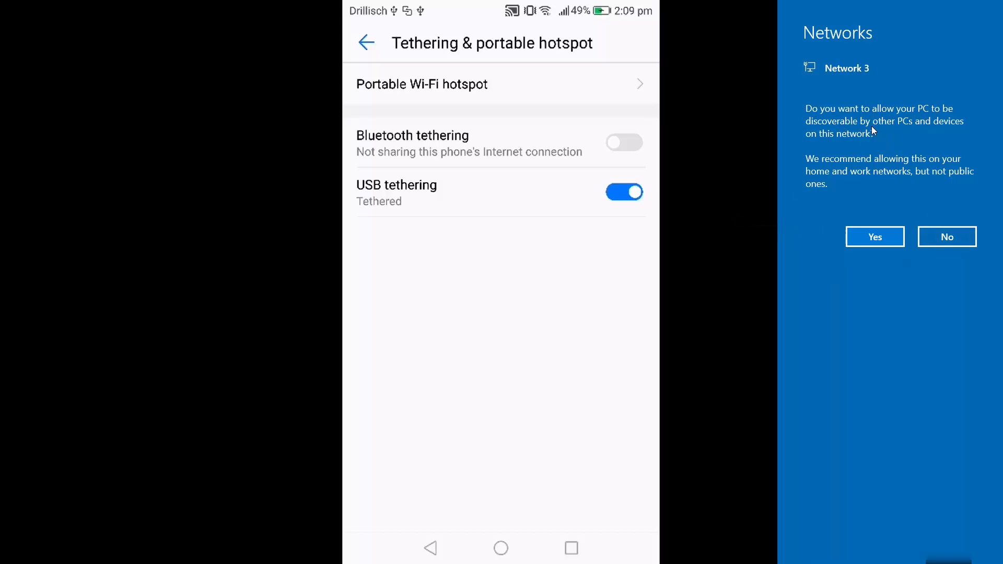
pyautogui.moveTo(929, 132)
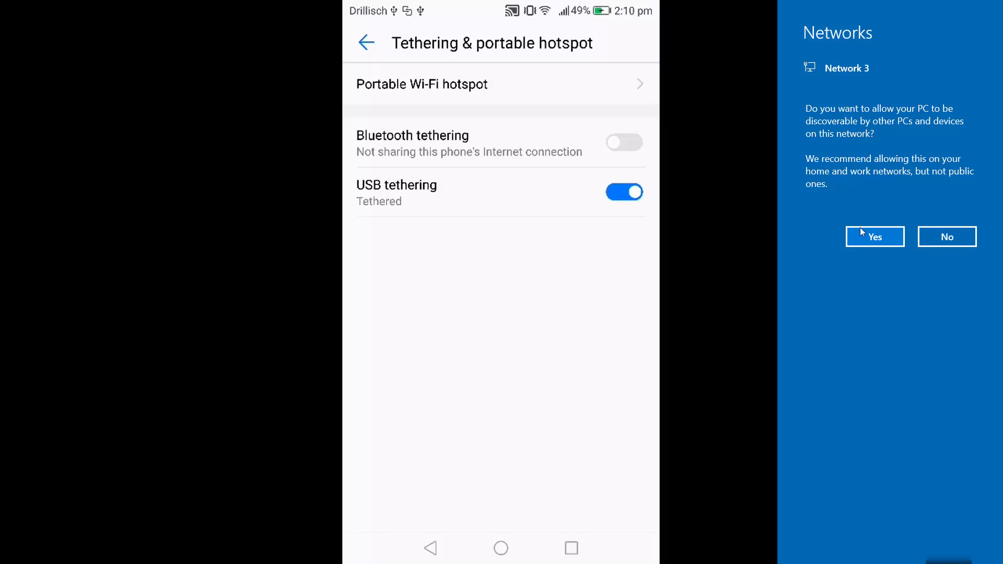
pyautogui.click(873, 237)
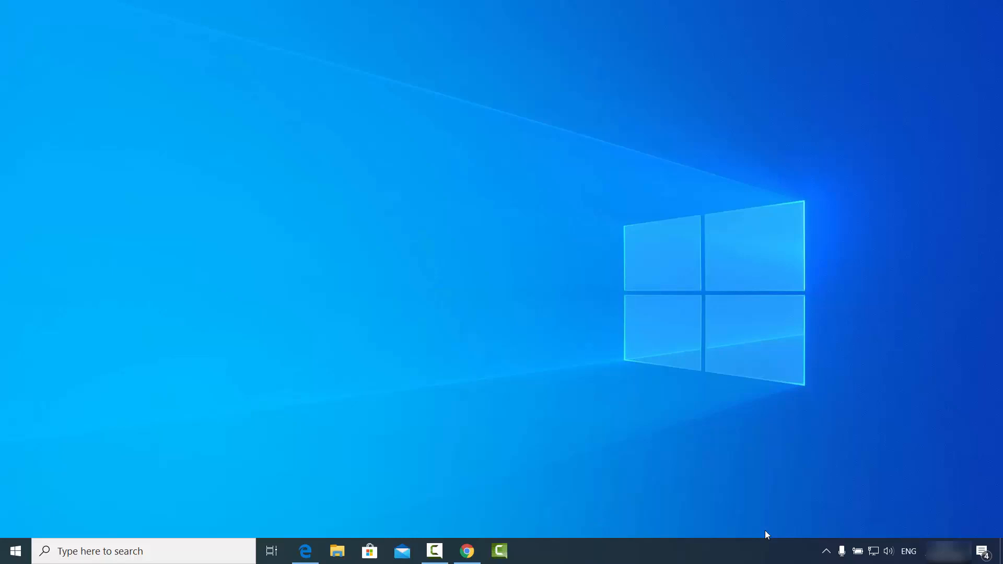
pyautogui.moveTo(759, 476)
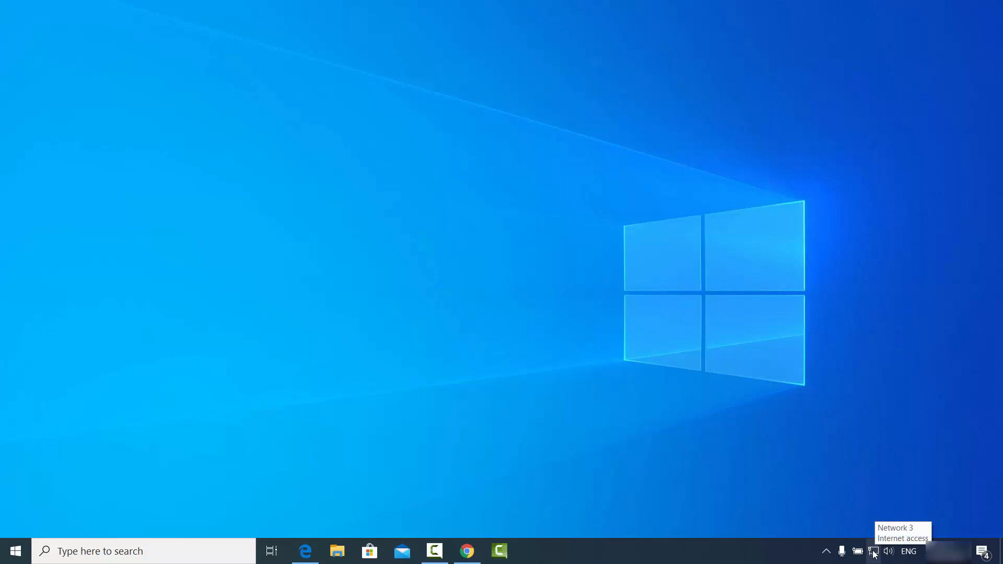
pyautogui.moveTo(876, 554)
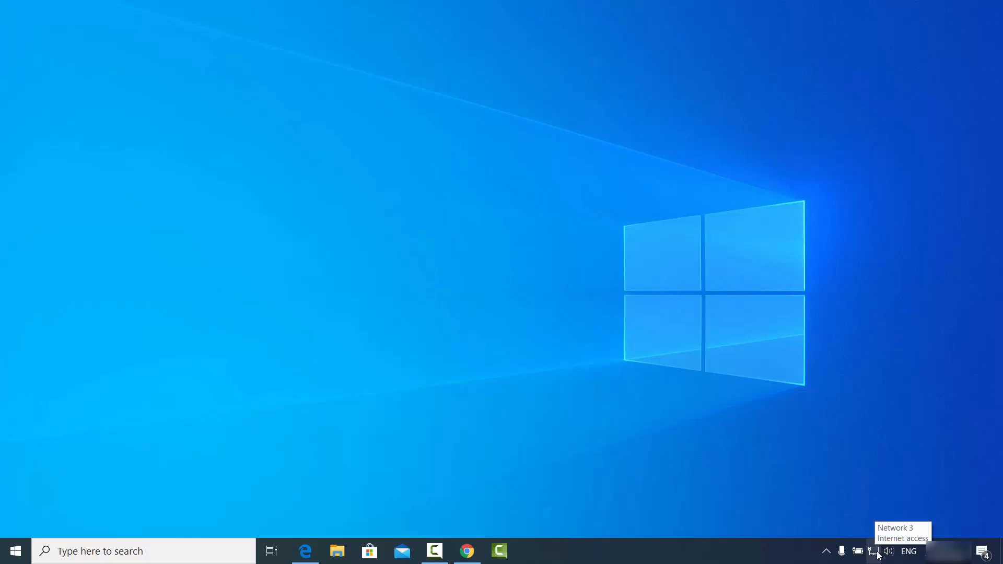
pyautogui.moveTo(874, 555)
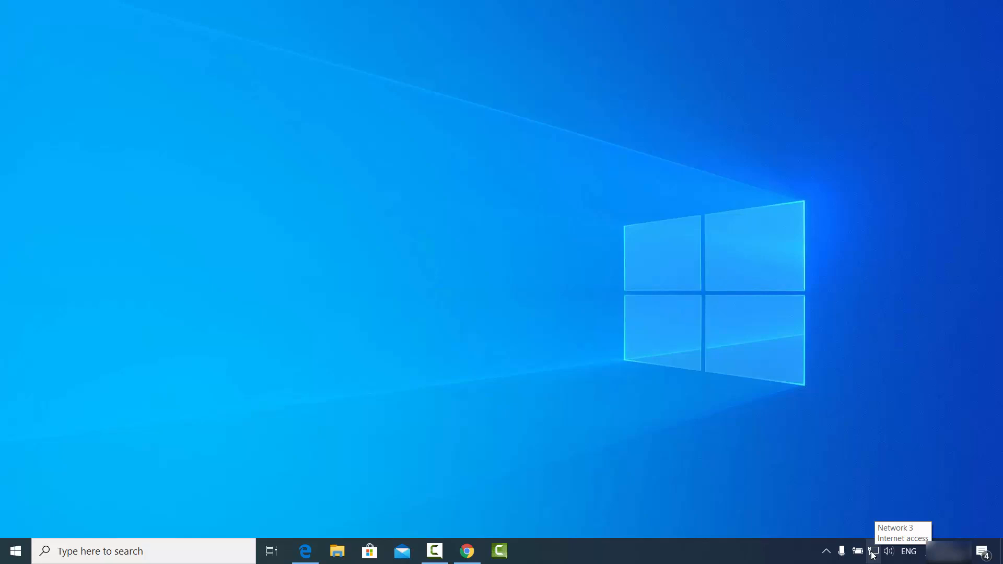
pyautogui.moveTo(340, 490)
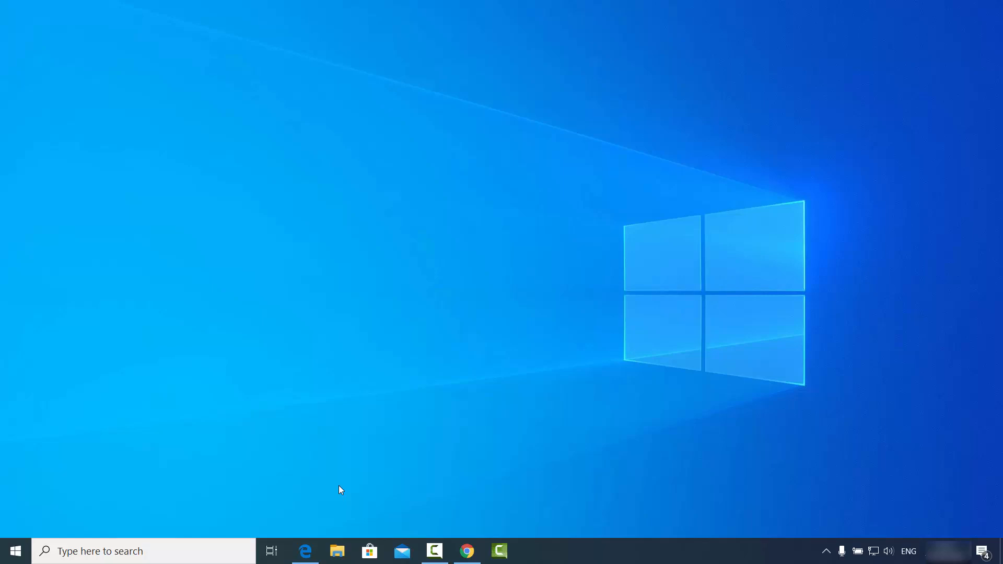
pyautogui.moveTo(339, 495)
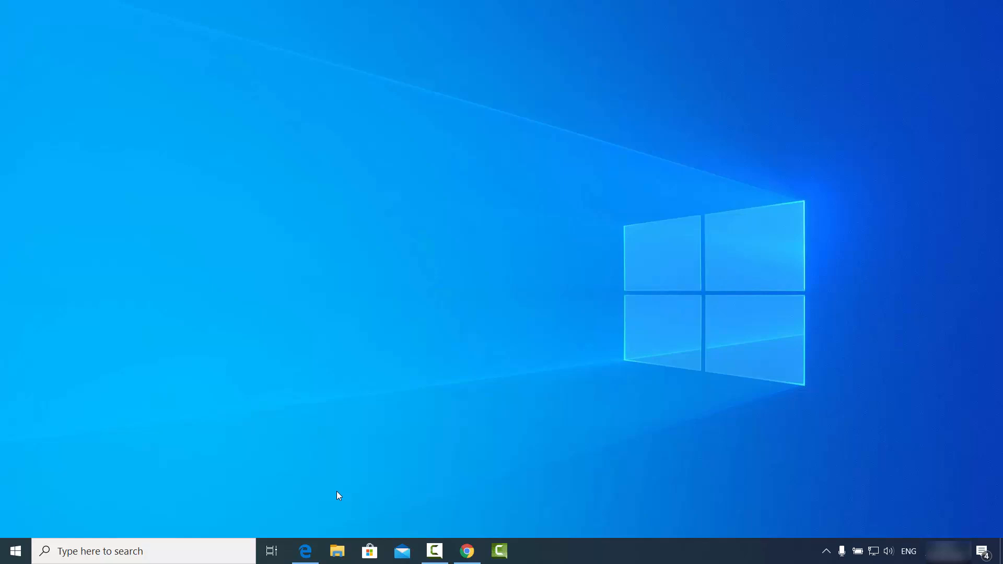
pyautogui.click(304, 551)
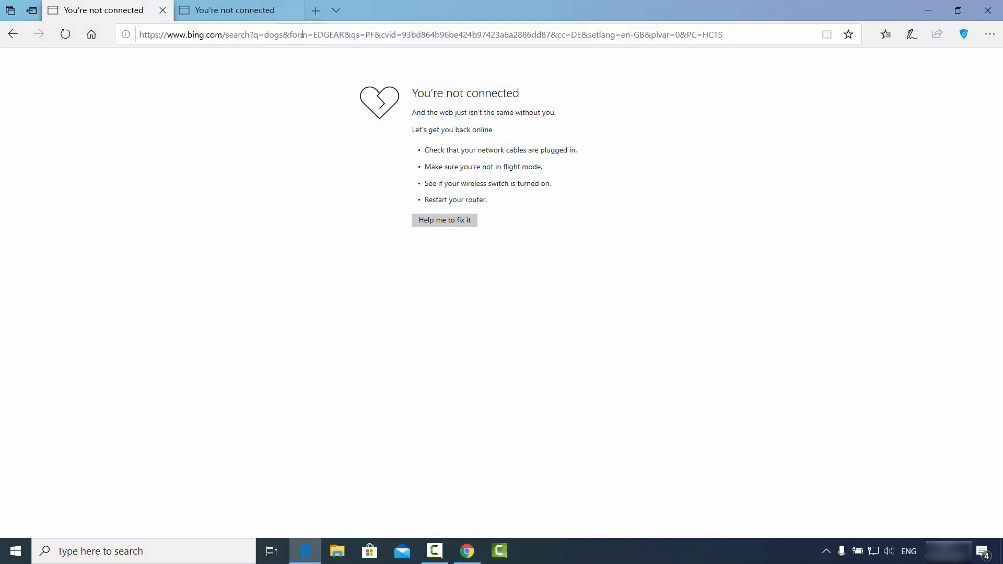
pyautogui.write('d')
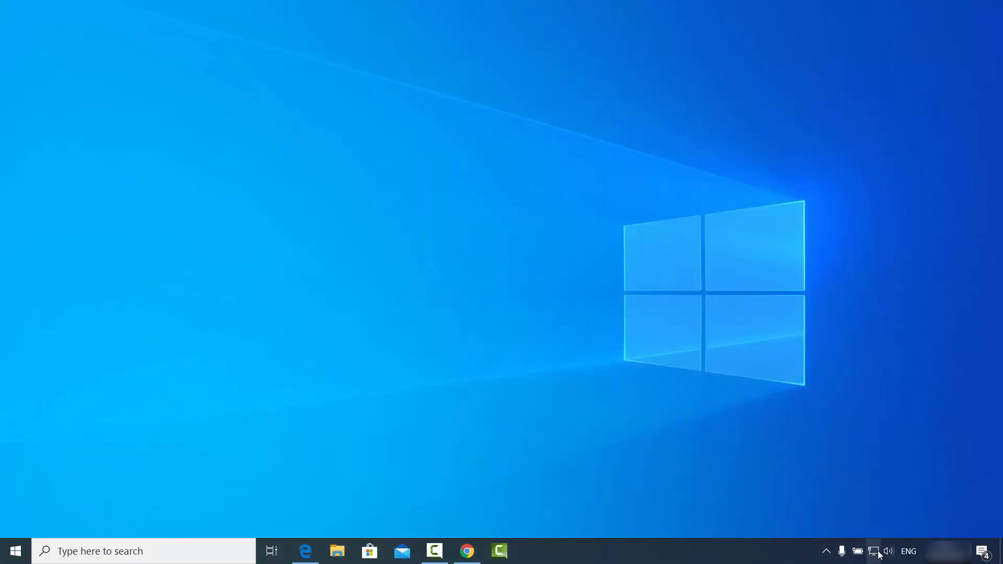
# Step: Activate the taskbar 'Type here to search' box
pyautogui.click(857, 551)
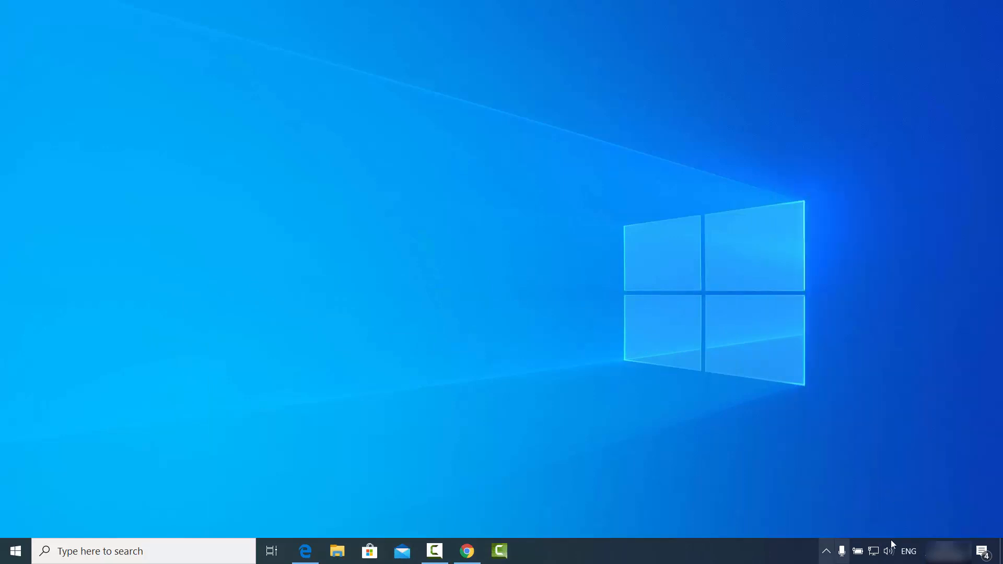
pyautogui.moveTo(620, 408)
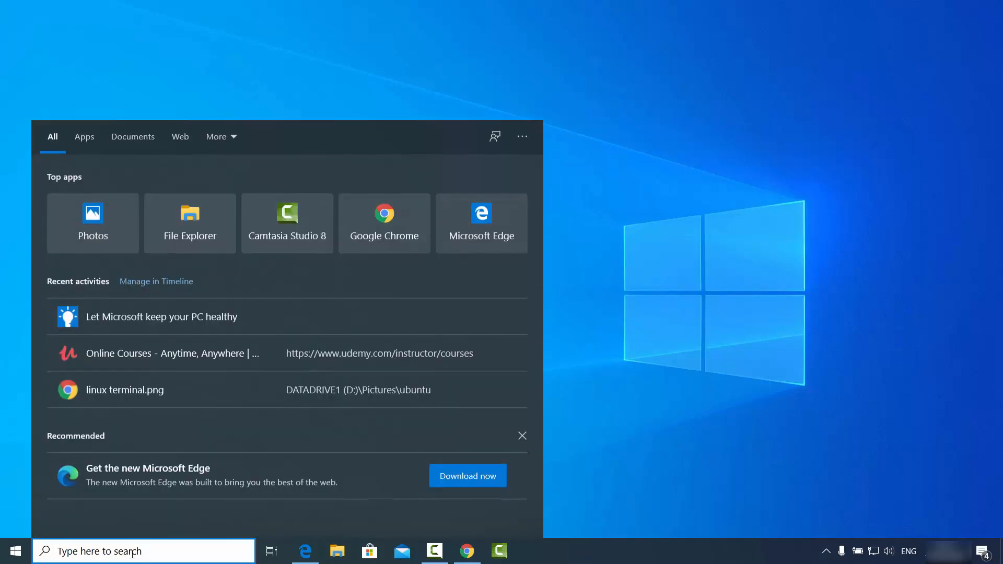
# Step: Search 'control Panel' and navigate via Network and Internet to Network and Sharing Centre
pyautogui.write('control Panel')
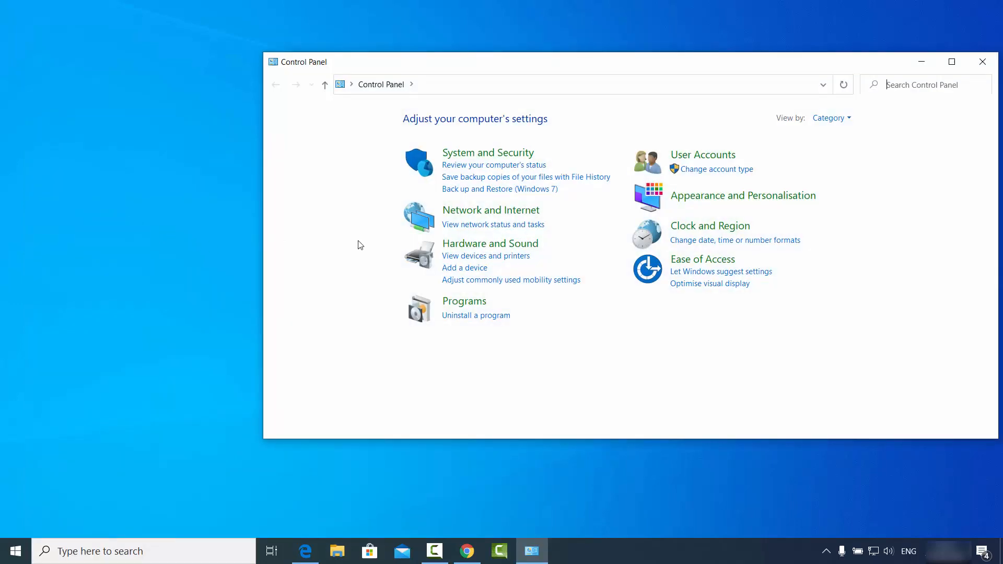
pyautogui.moveTo(490, 210)
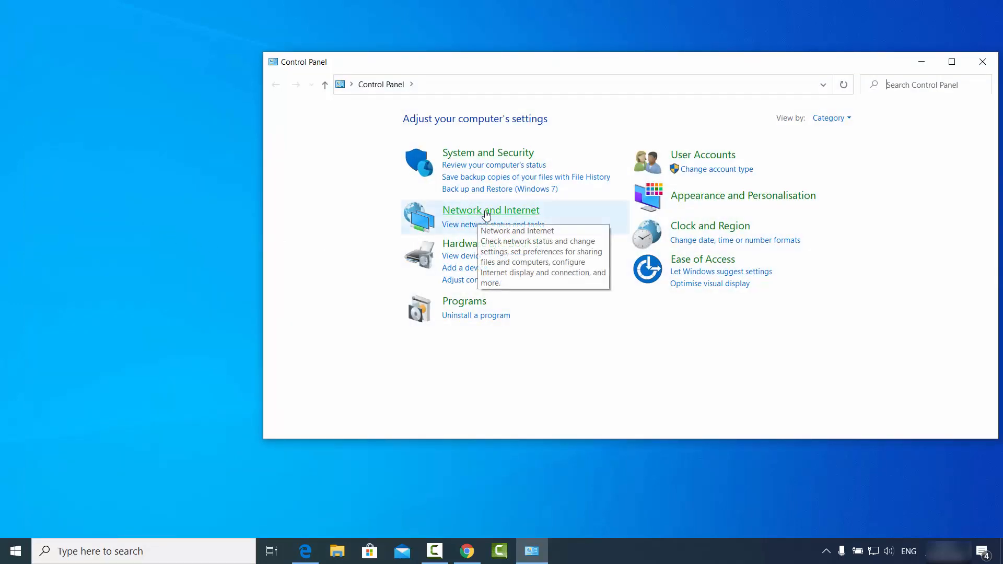
pyautogui.click(491, 210)
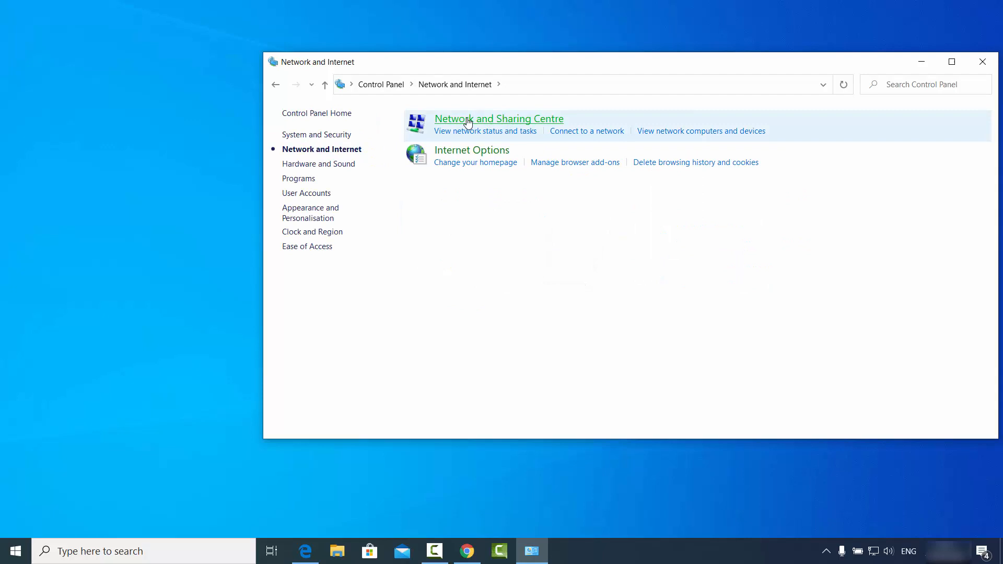
pyautogui.moveTo(493, 123)
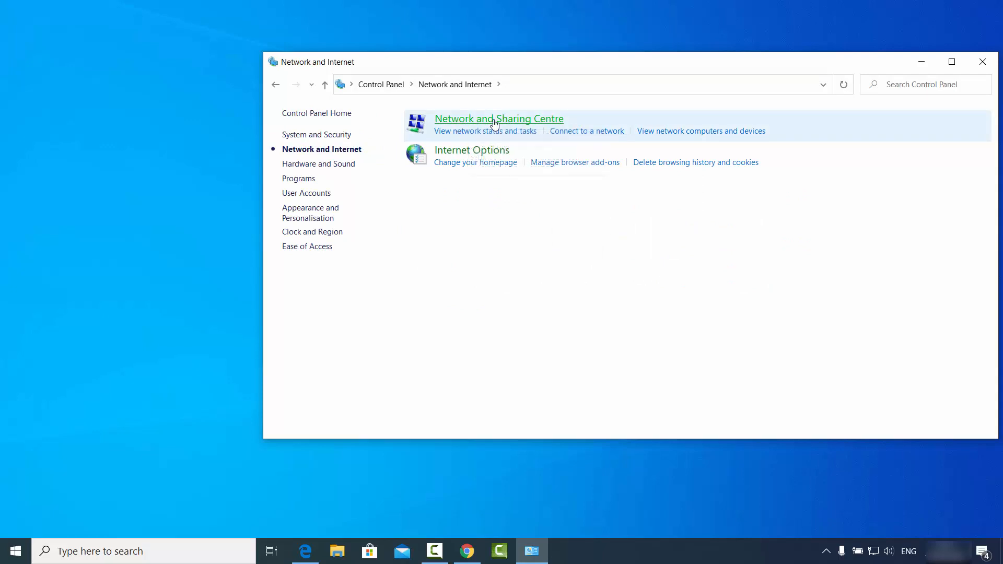
pyautogui.click(499, 119)
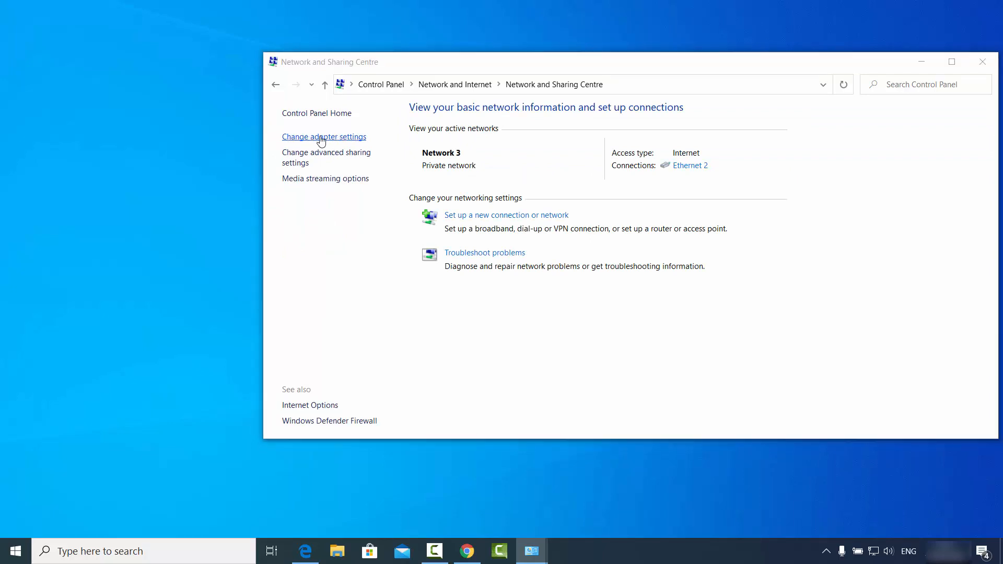
pyautogui.click(324, 136)
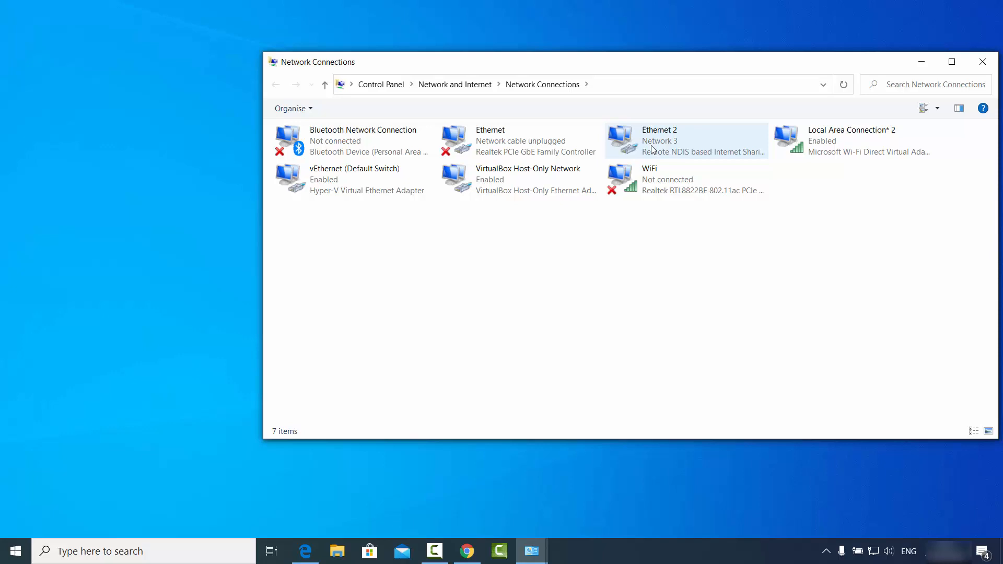
pyautogui.moveTo(671, 148)
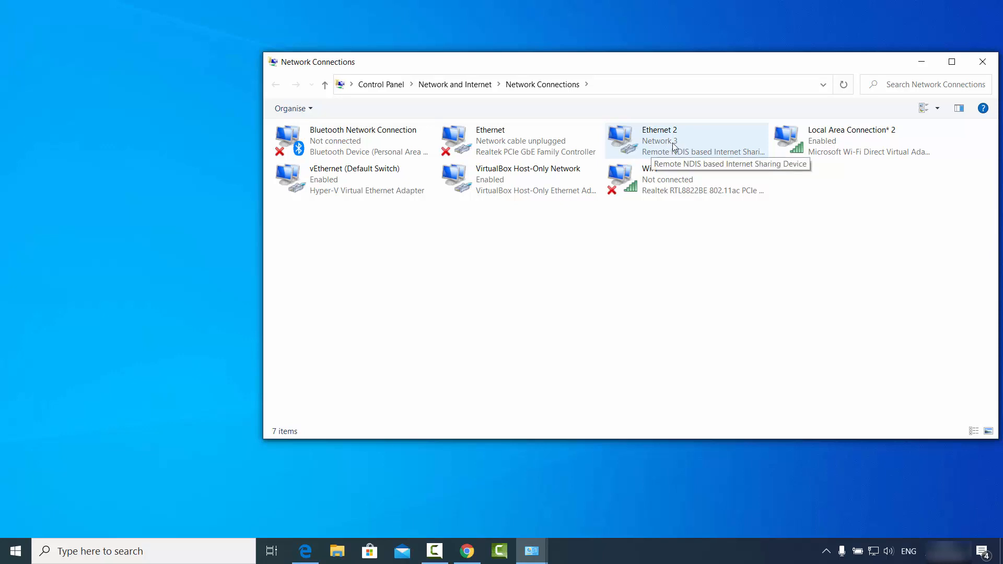
pyautogui.moveTo(683, 161)
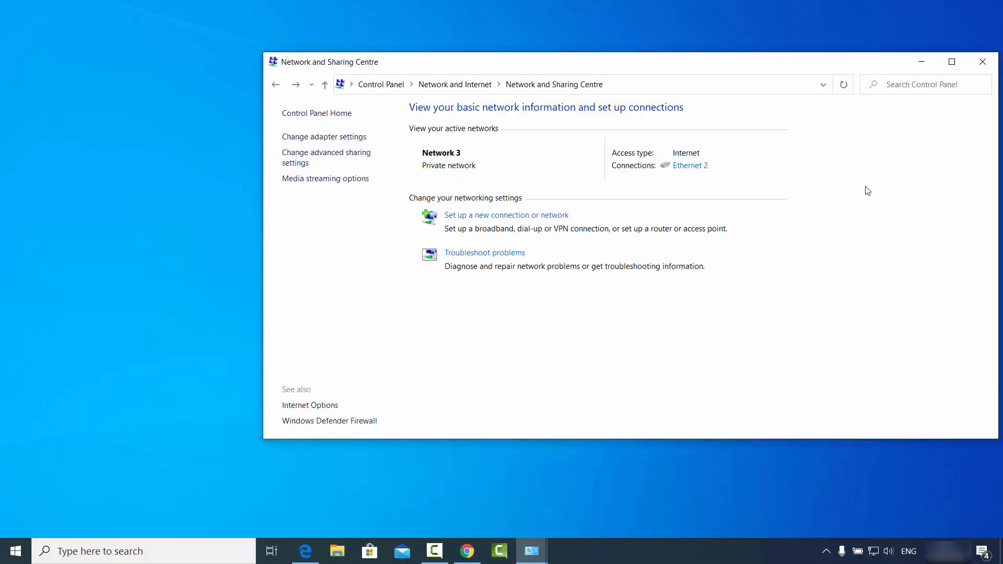
pyautogui.moveTo(919, 76)
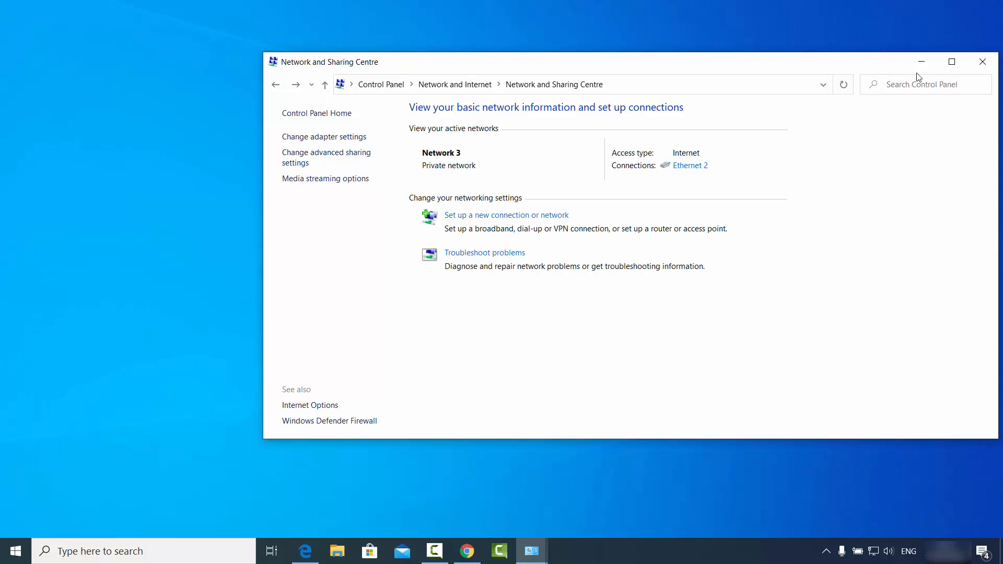
pyautogui.moveTo(871, 184)
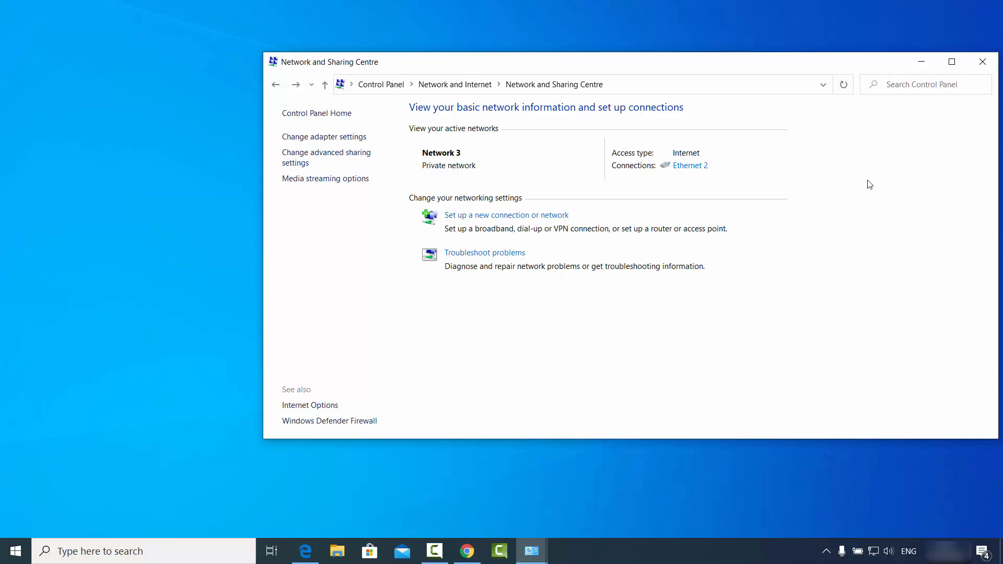